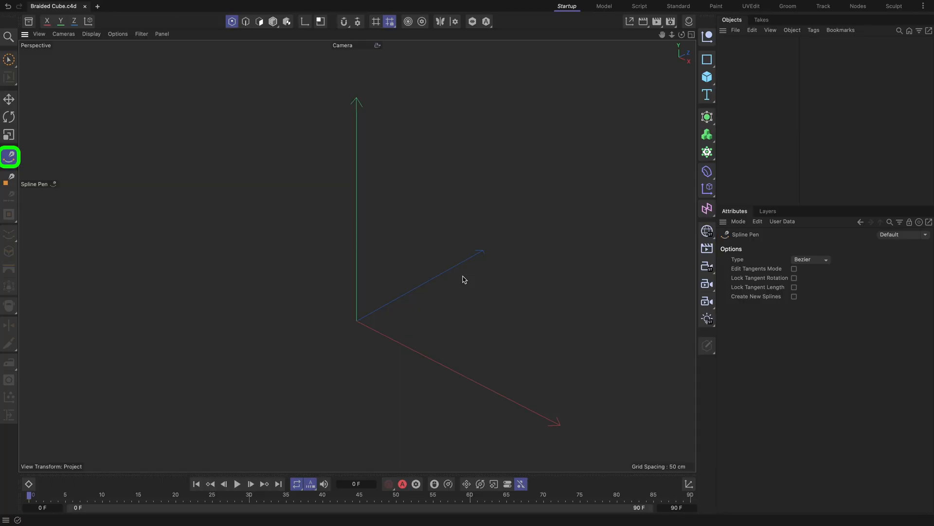
Pick the Spline Pen, enable grid snapping, and maximize the Top viewport.
click(344, 22)
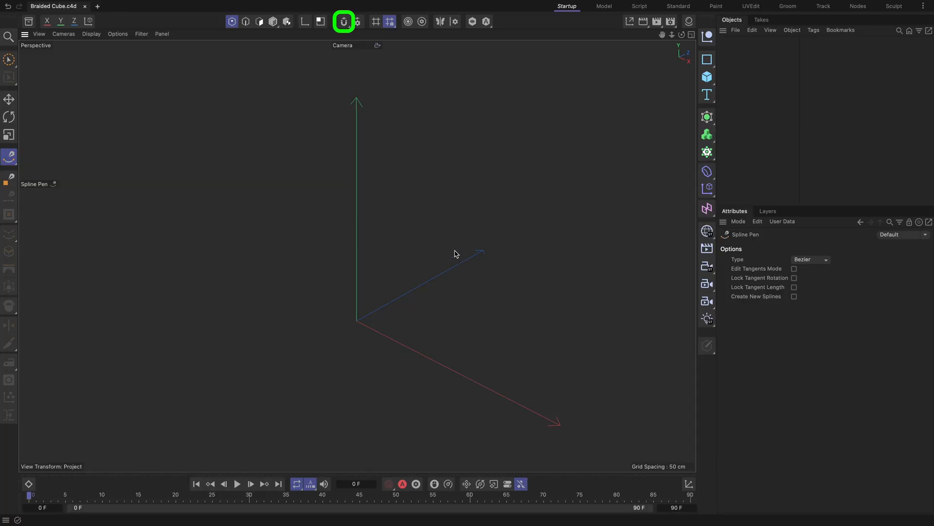
click(344, 21)
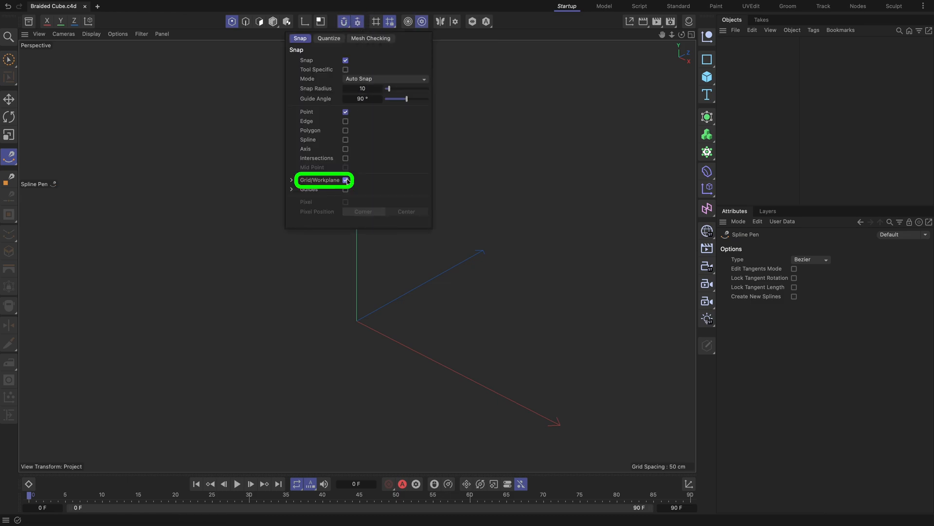
click(691, 35)
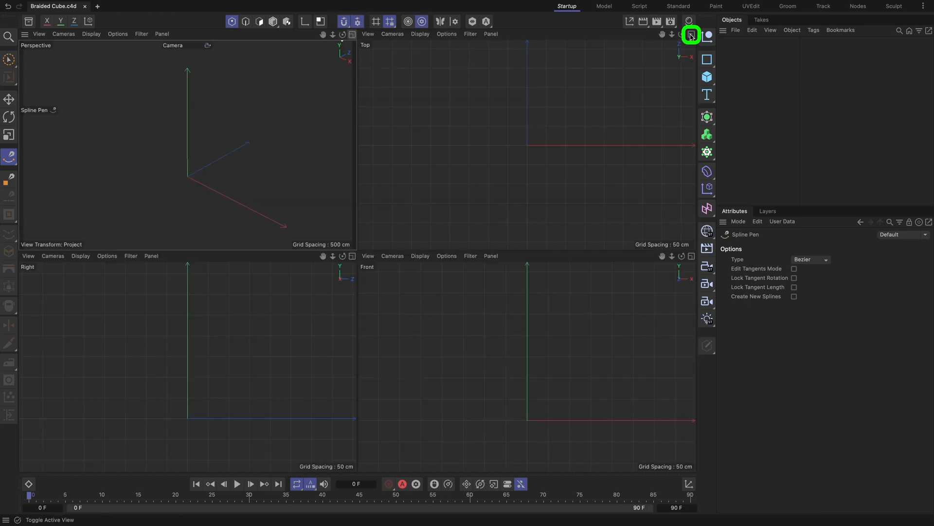
click(690, 34)
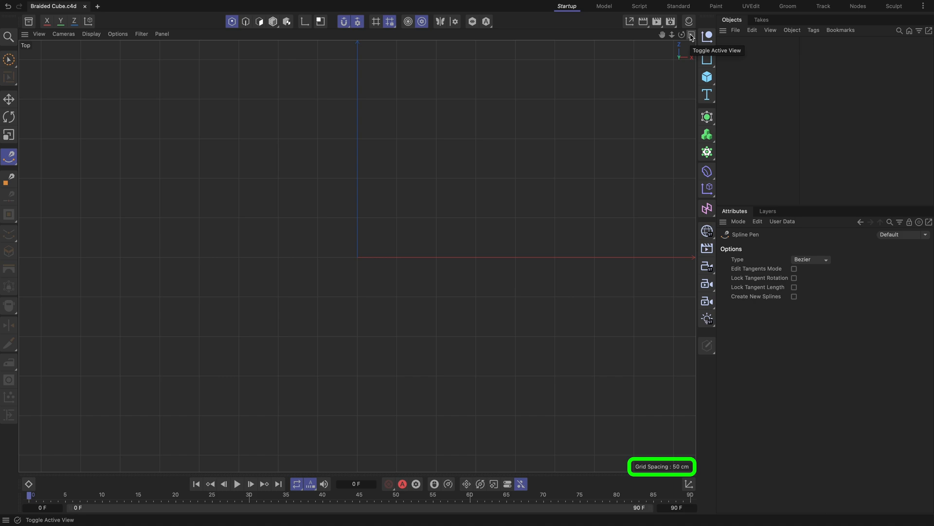
scroll(down, 3)
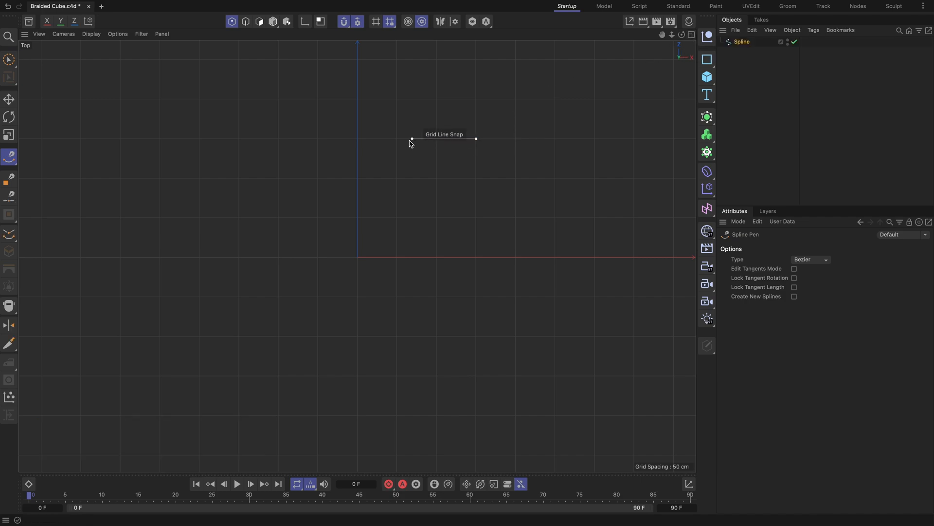
Draw the notched rectangle on grid points, closing it at the first point.
click(357, 180)
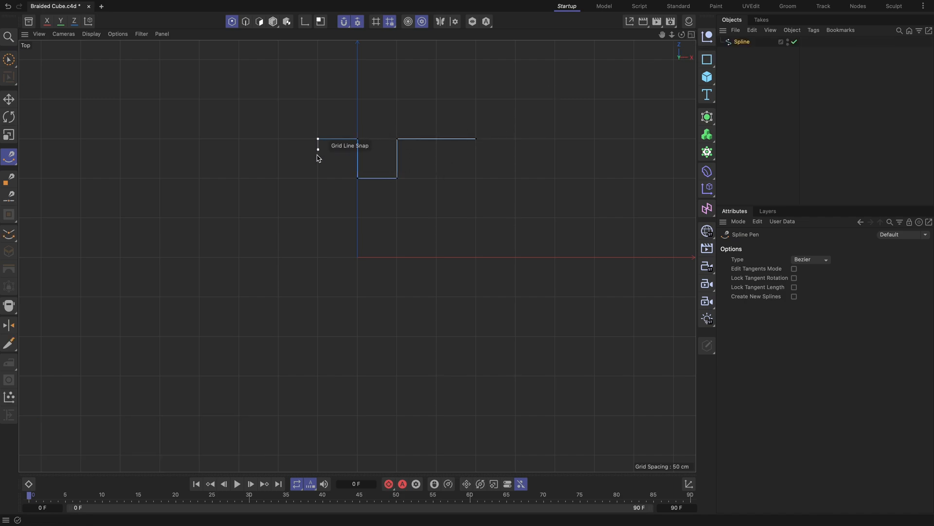
click(278, 141)
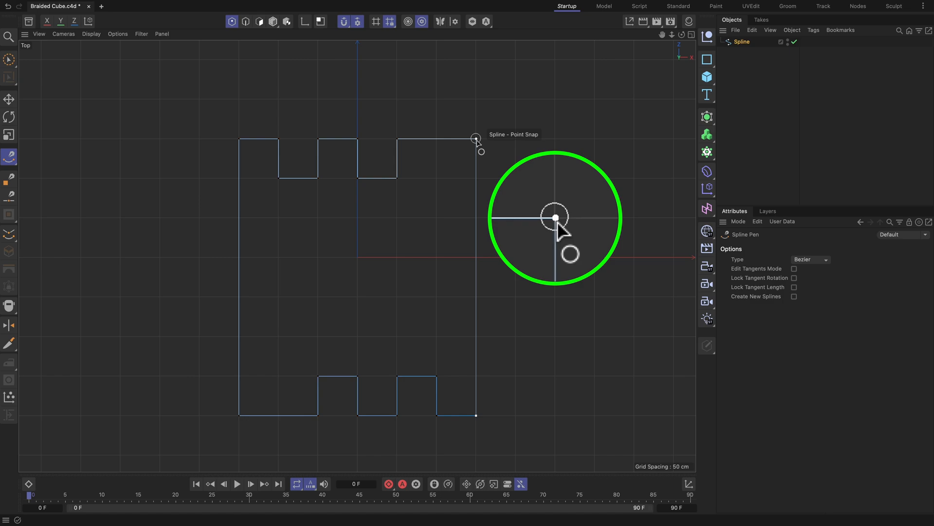
click(556, 226)
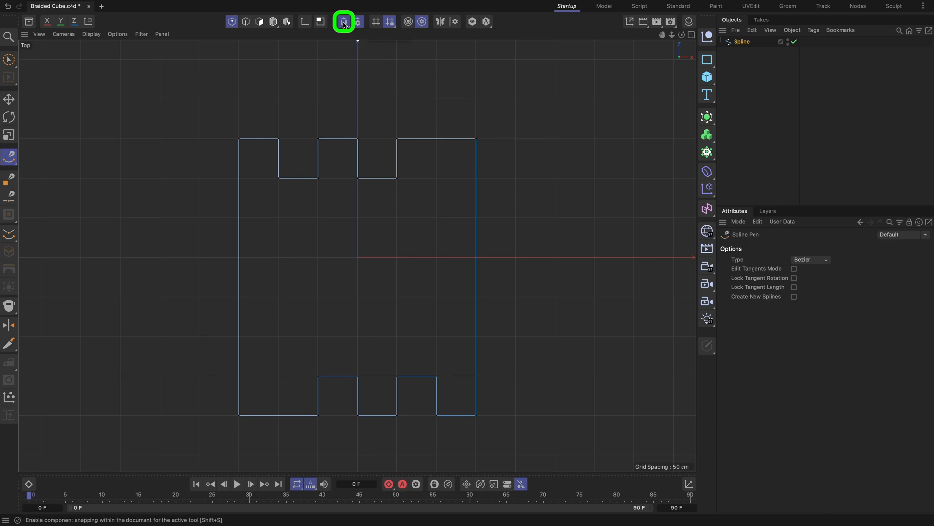
Turn off snapping and chamfer all spline corners with a 25 cm radius.
click(343, 21)
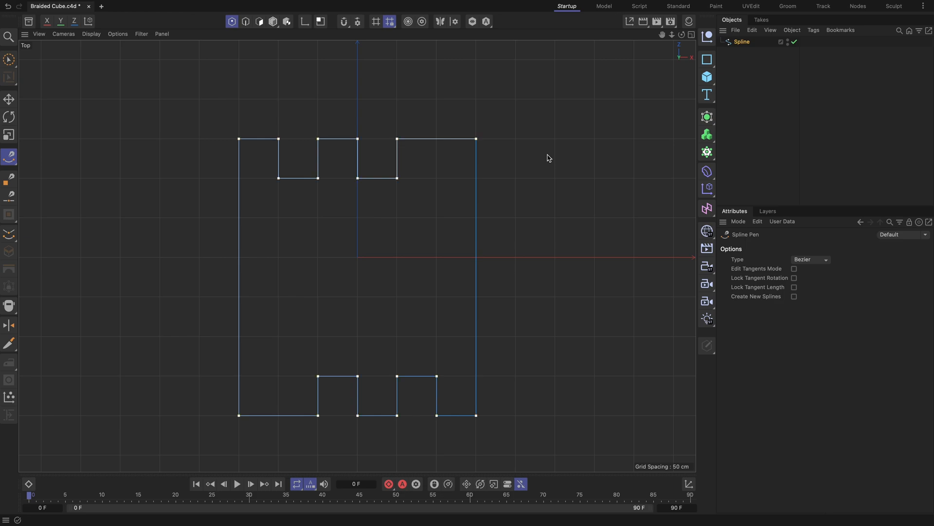
right_click(548, 156)
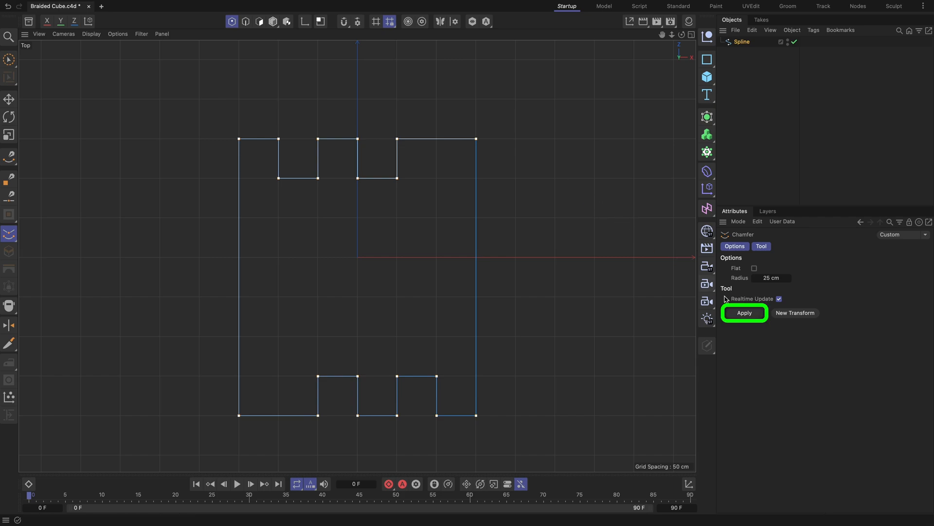
click(744, 312)
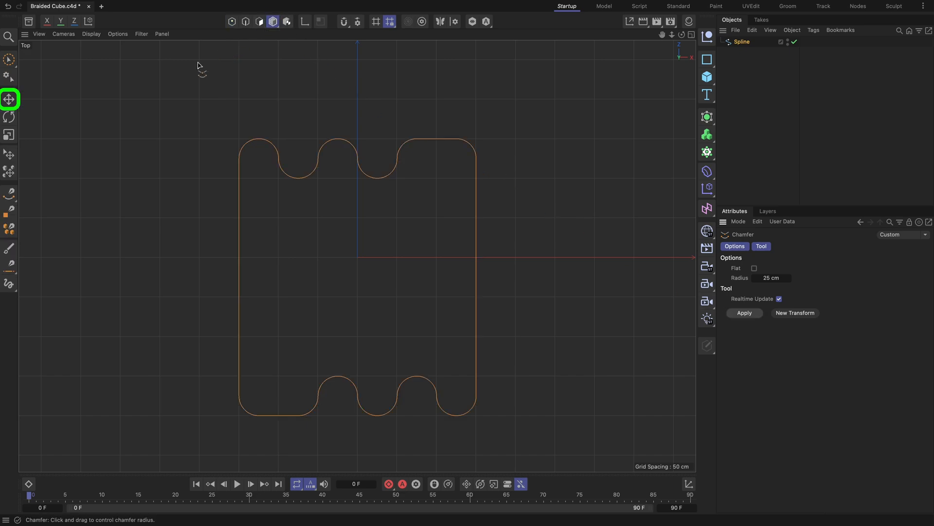
Run Axis Center on the spline and set its P.X, P.Y, P.Z to 0 cm.
click(8, 99)
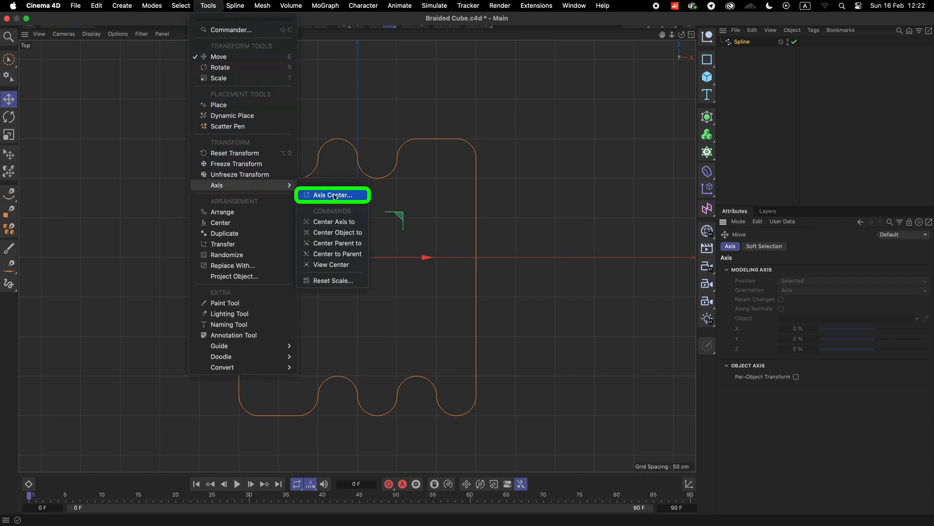
click(332, 195)
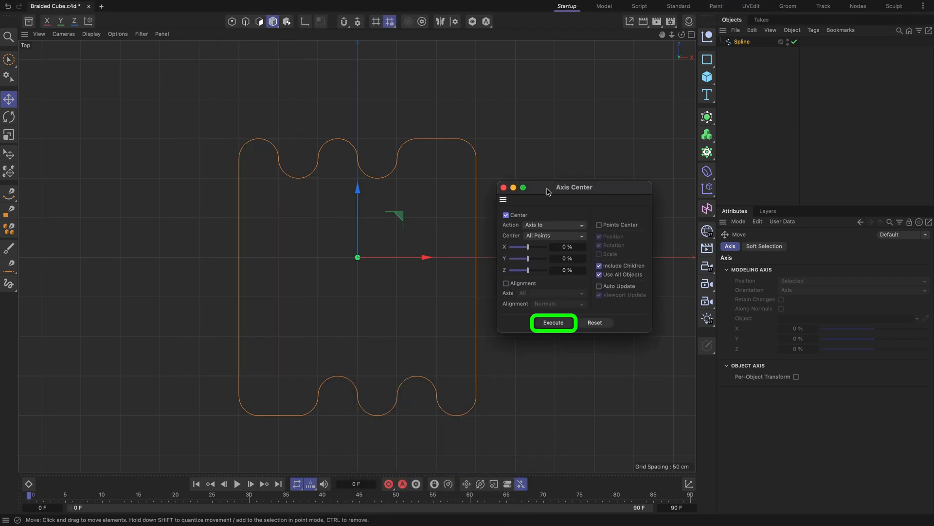
click(552, 322)
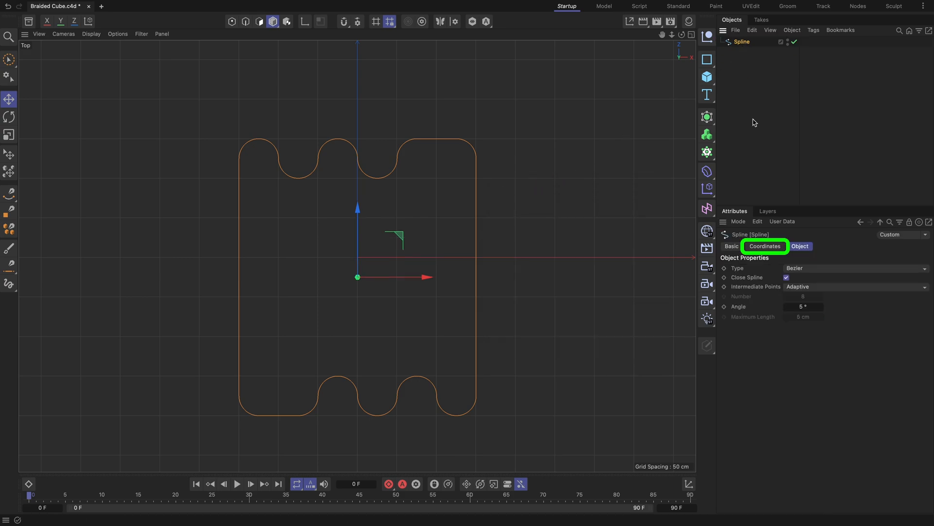
click(765, 245)
text(0)
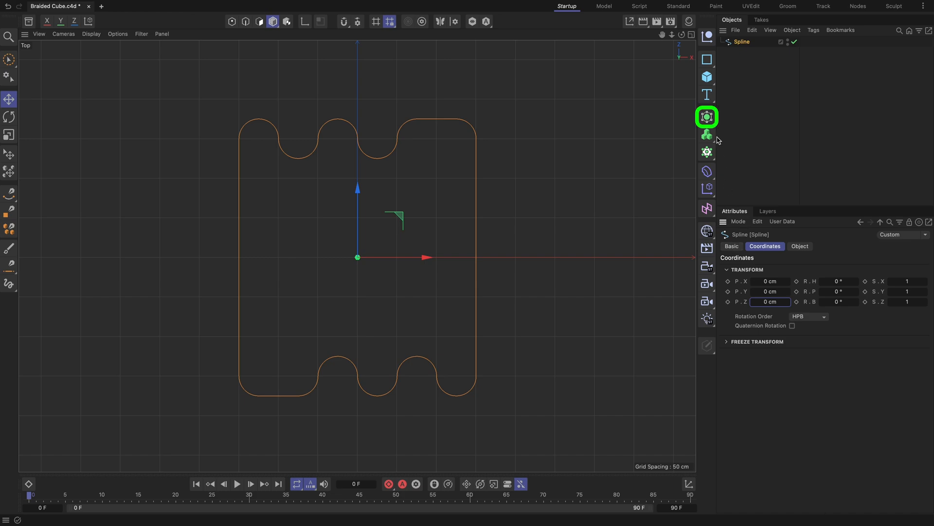
Sweep the outline with a circle profile, set spline Angle to 10°, view in Perspective.
click(706, 59)
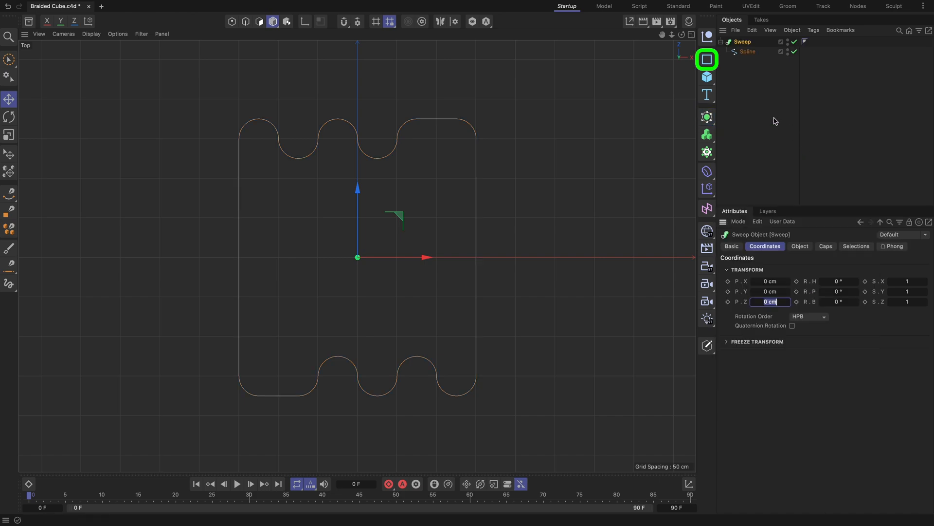
click(707, 59)
text(3)
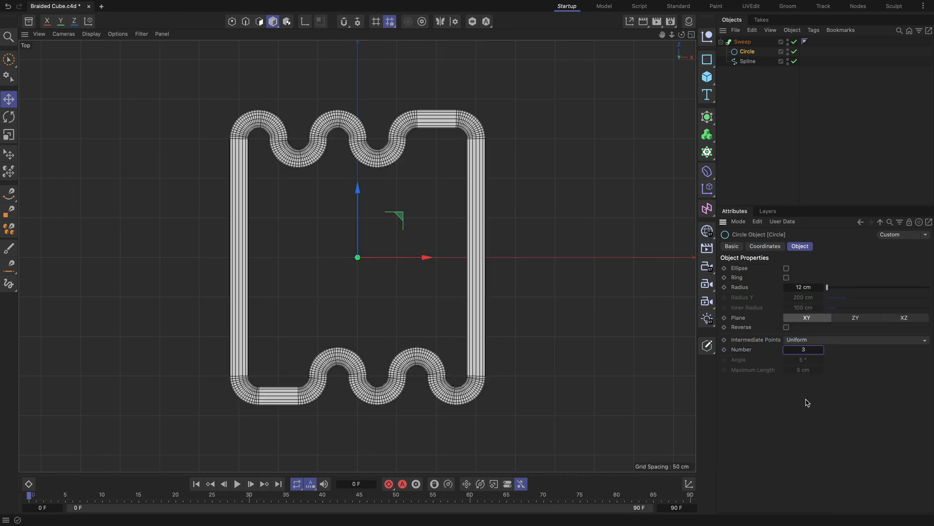
click(747, 61)
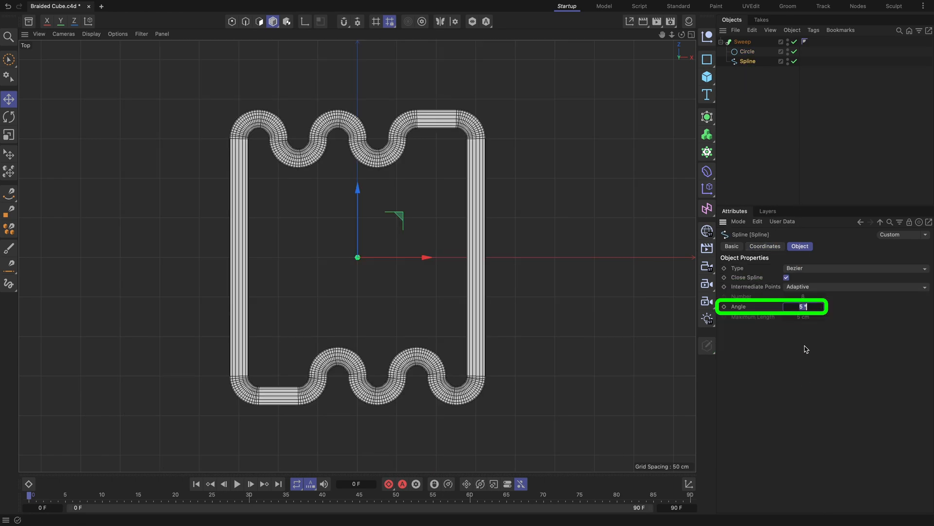
text(10)
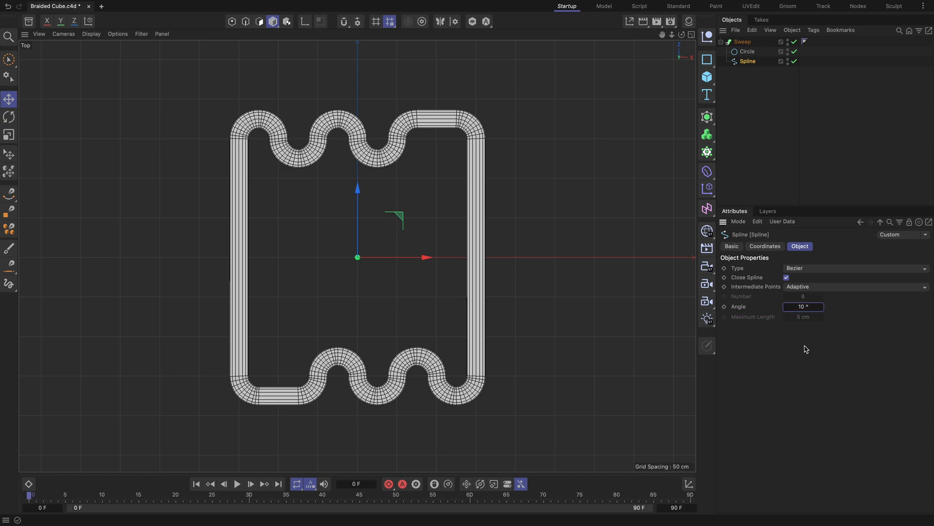
click(690, 34)
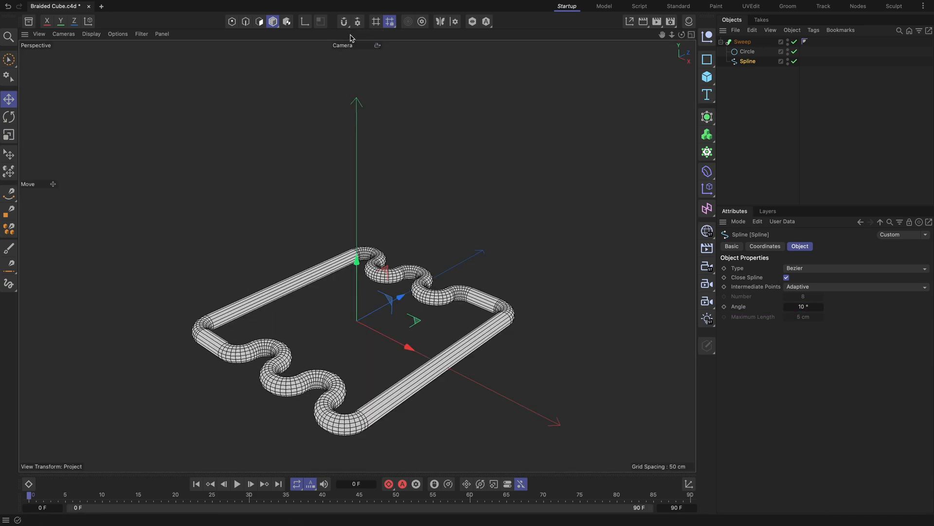
Add a linear Cloner named Y cloners: Count 6, P.Y 50 cm.
click(706, 151)
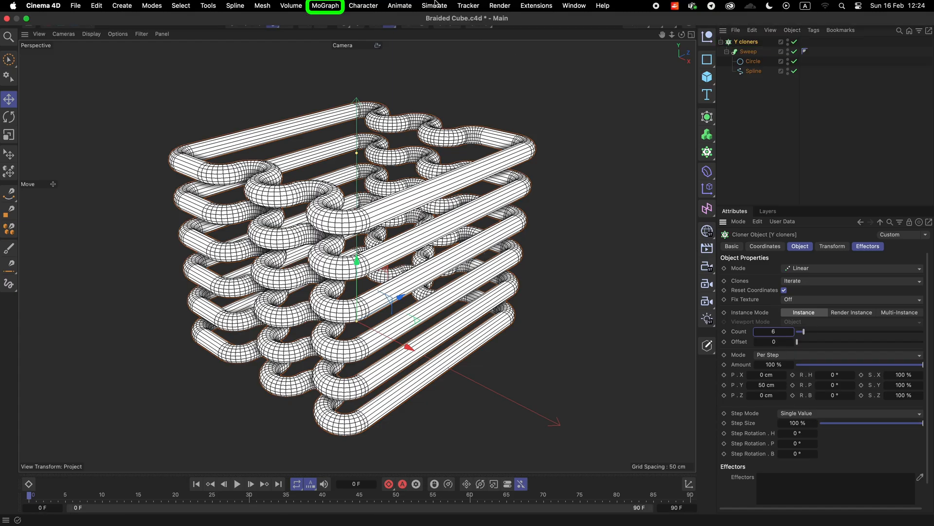
Add a Plain effector with Position off and Rotation R.P 180°.
click(324, 6)
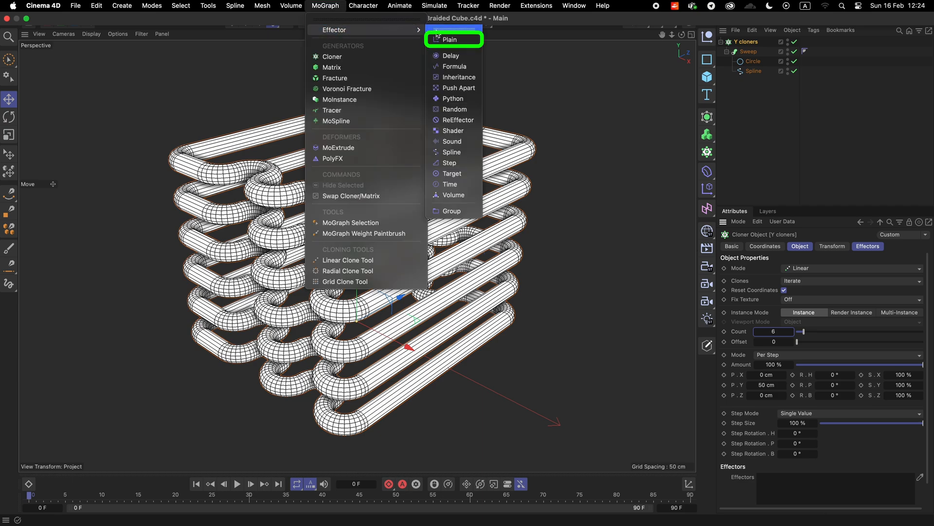
click(451, 40)
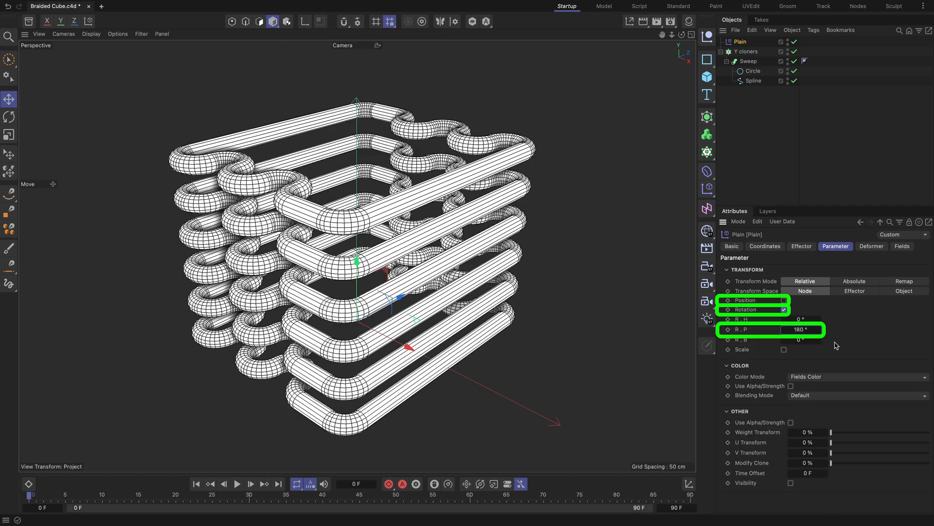
click(823, 376)
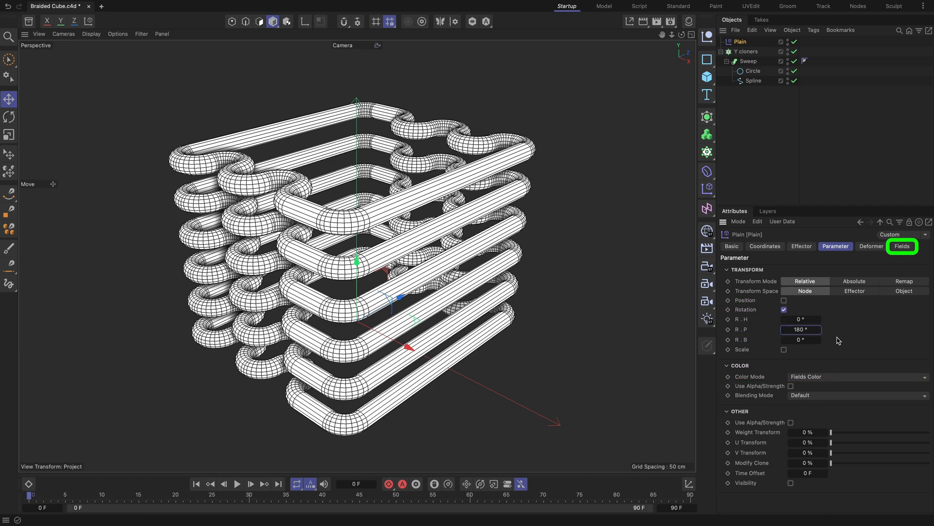
Add a Formula Field to the Plain effector with formula mod(id;2).
click(902, 245)
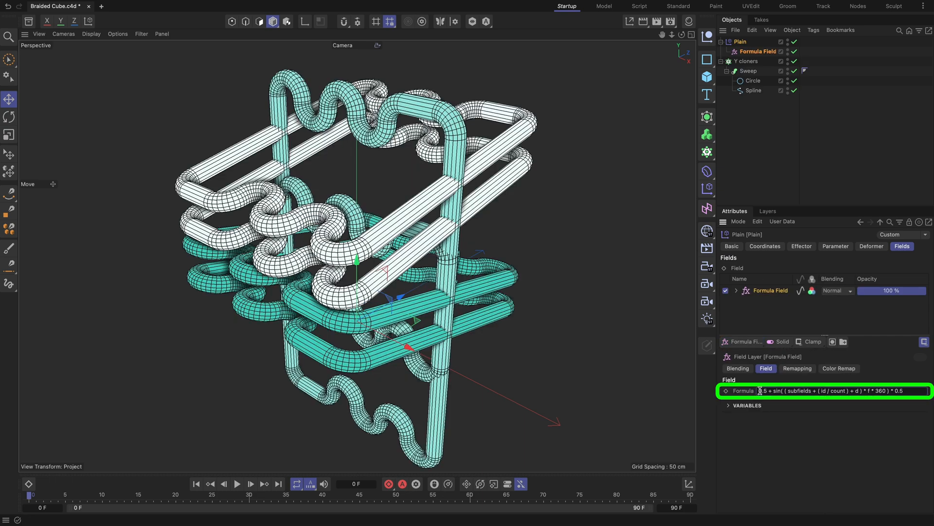
text(mod()
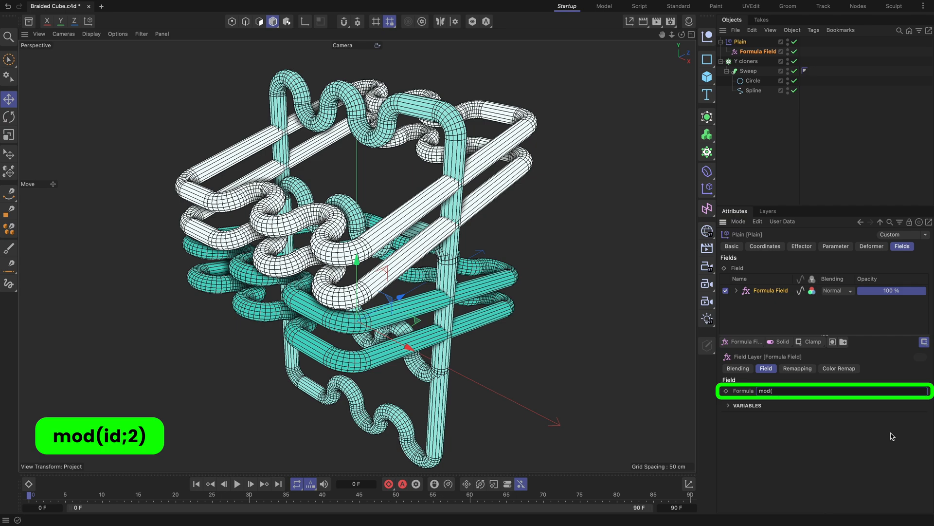
text(id;2))
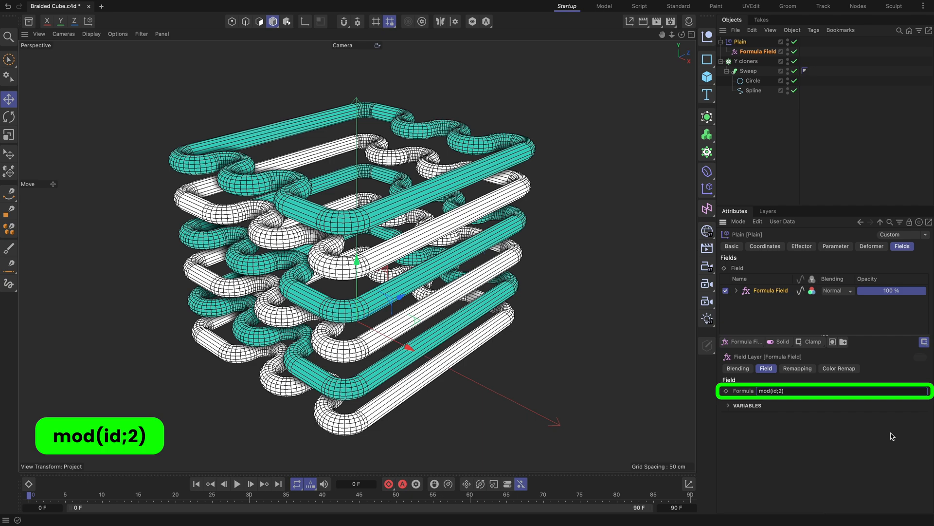
click(706, 152)
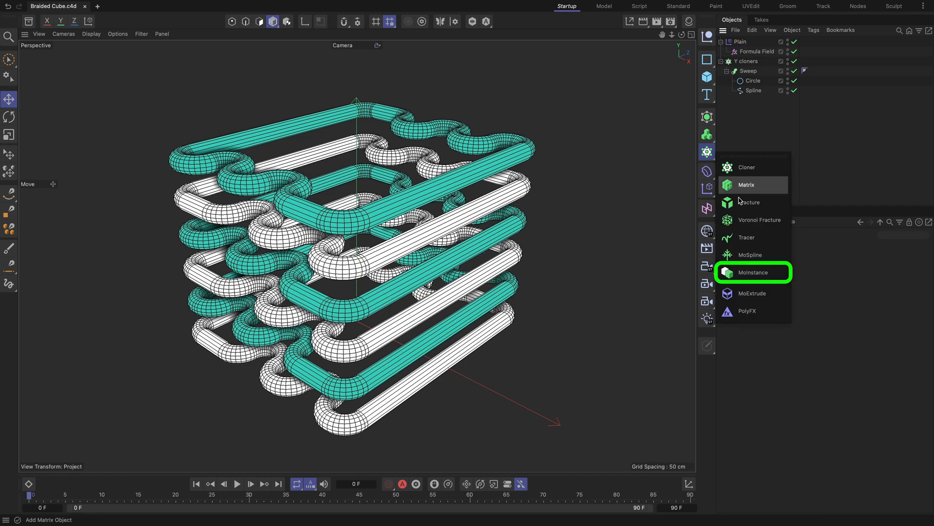
Add a MoInstance named Z cloners referencing Y cloners, with R.H -90°.
click(754, 272)
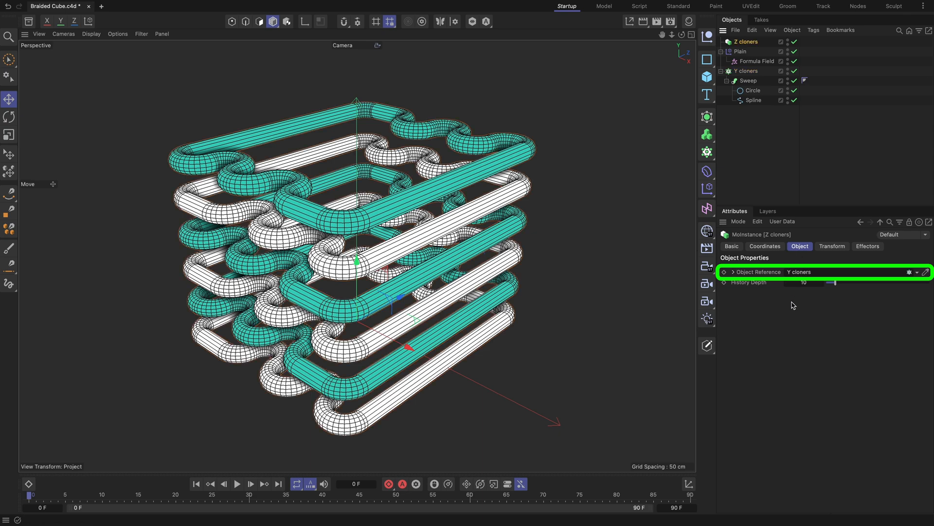
click(765, 246)
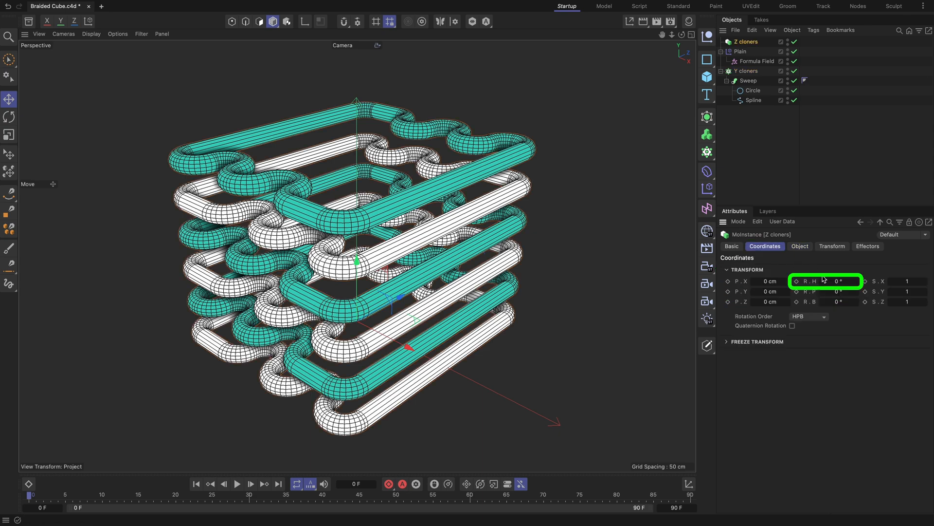
text(-90)
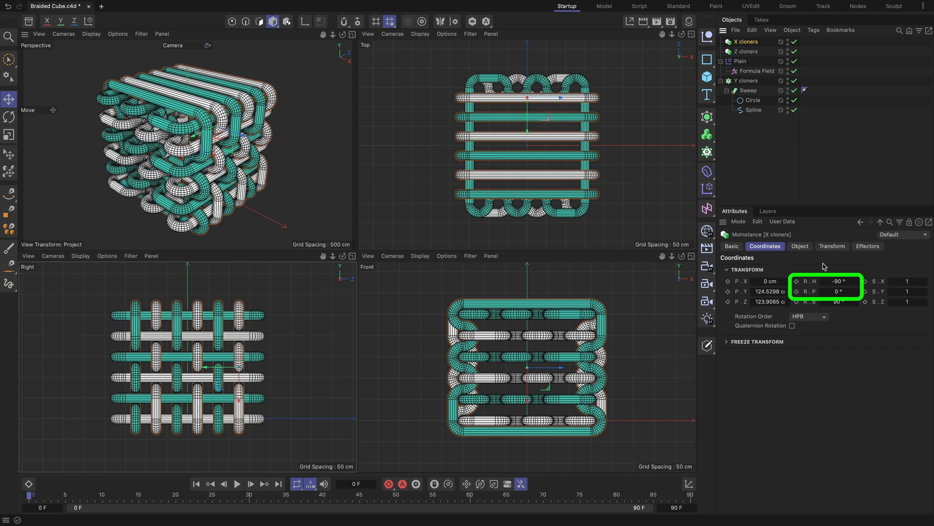
Set the X cloners instance rotation to R.H -90° and R.P 90°.
text(90)
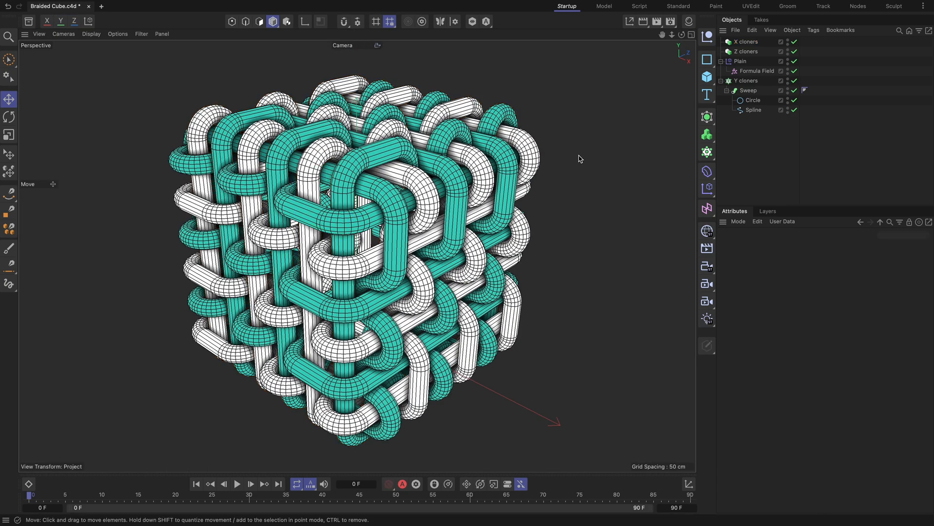
Select the X and Z cloners, then display the Sweep's Circle profile radius of 12 cm.
click(748, 42)
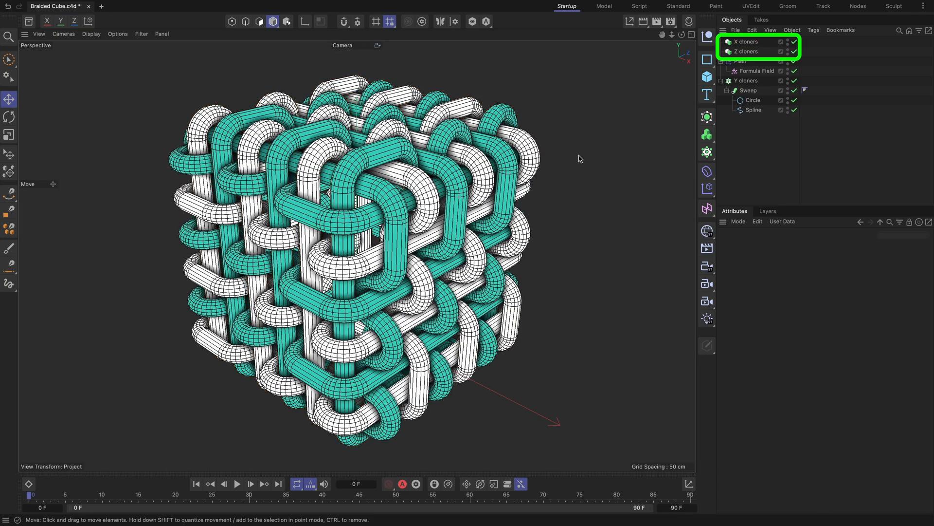
click(747, 80)
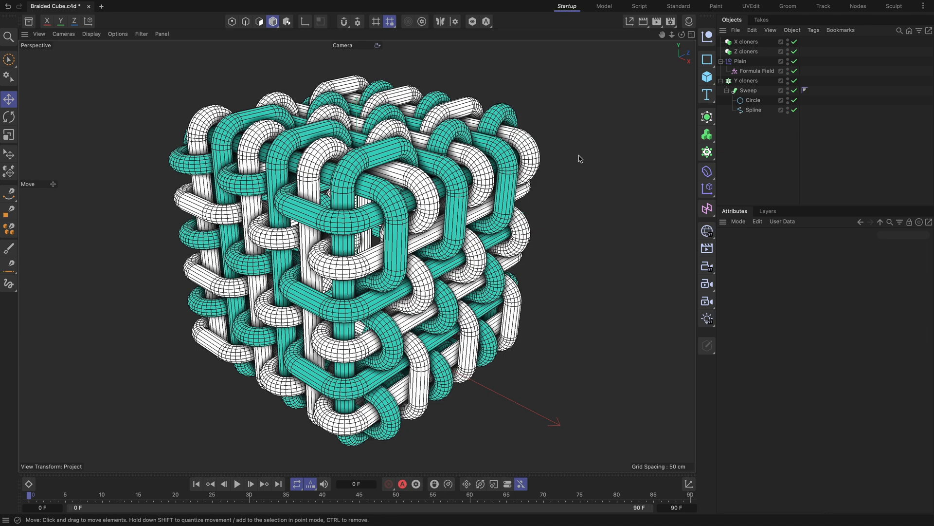
click(753, 99)
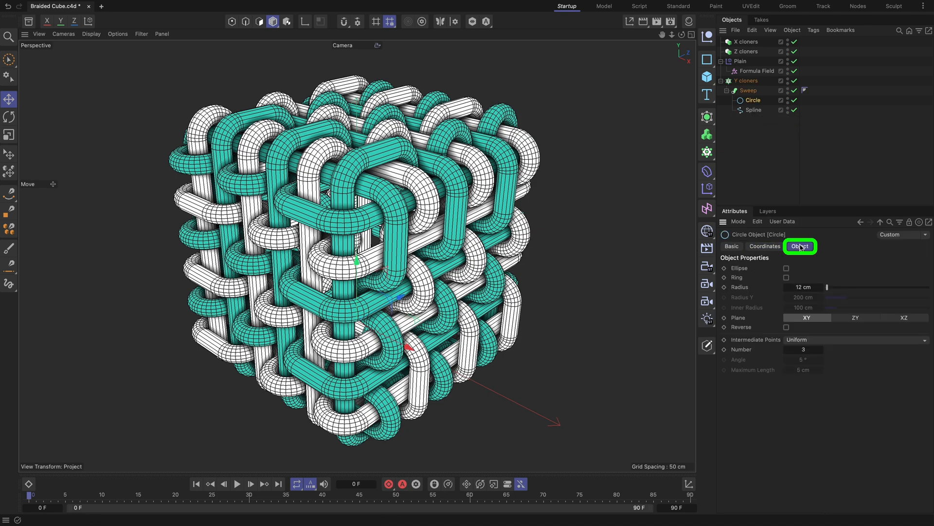